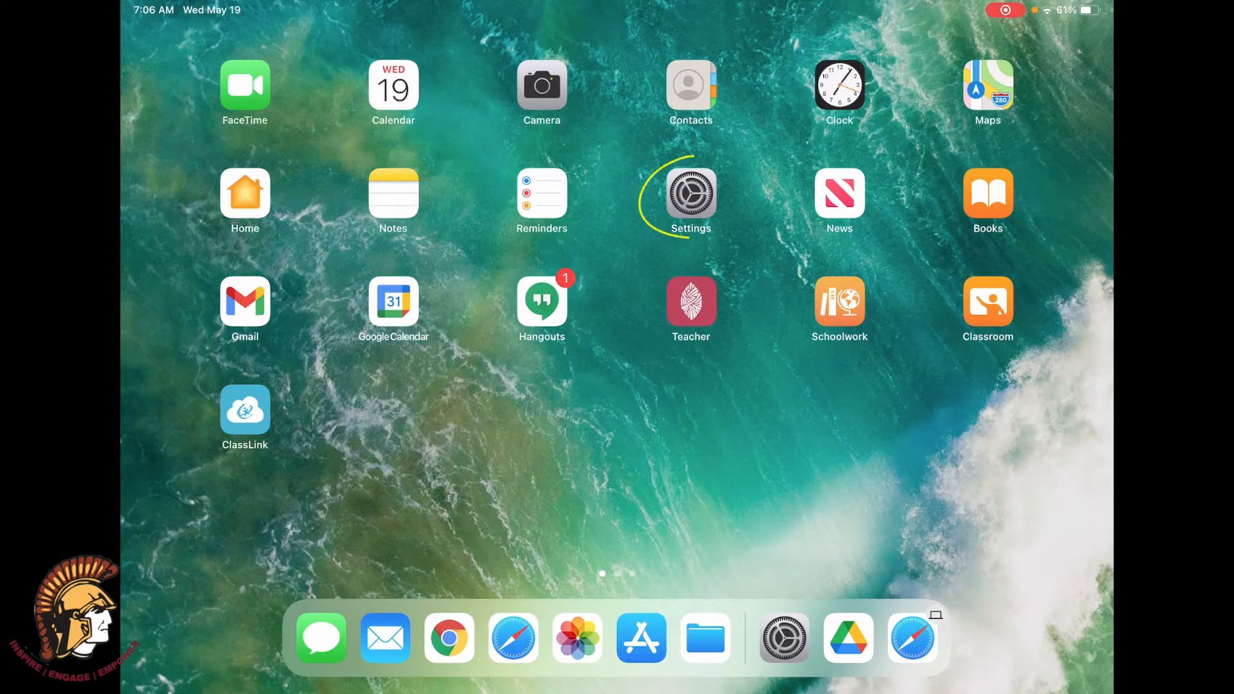
# Step: Go from the home screen into Settings and show the Apple ID account page
pyautogui.click(690, 192)
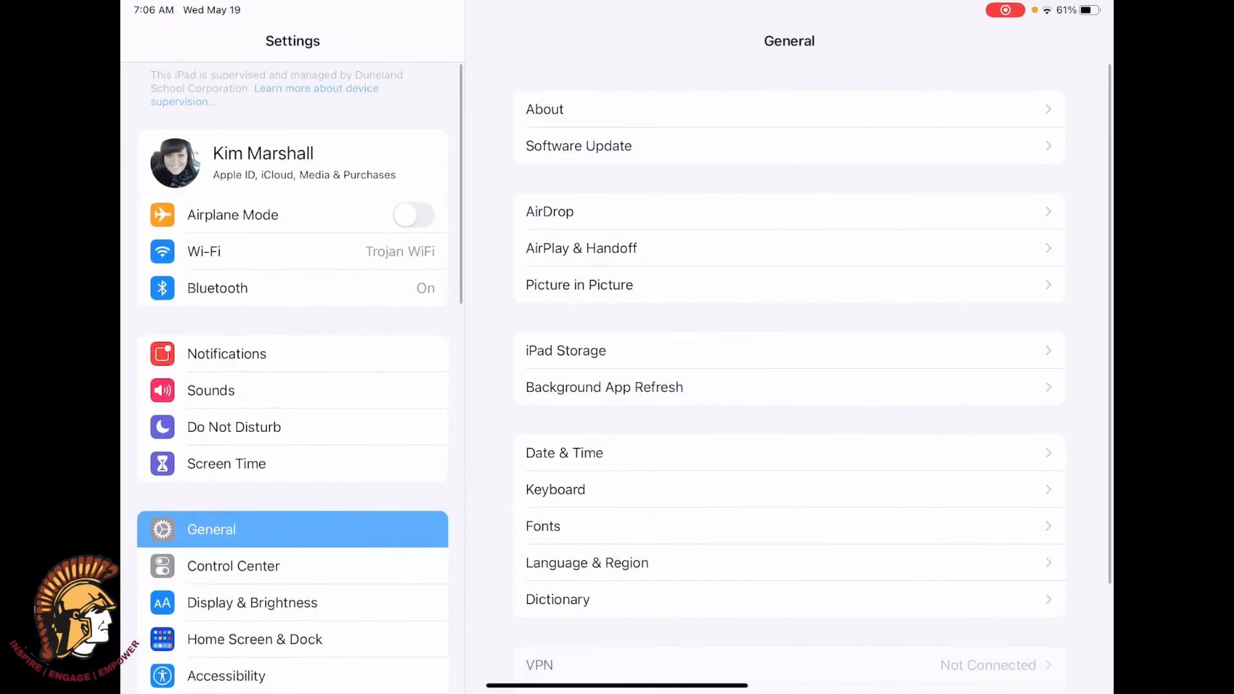
pyautogui.click(293, 163)
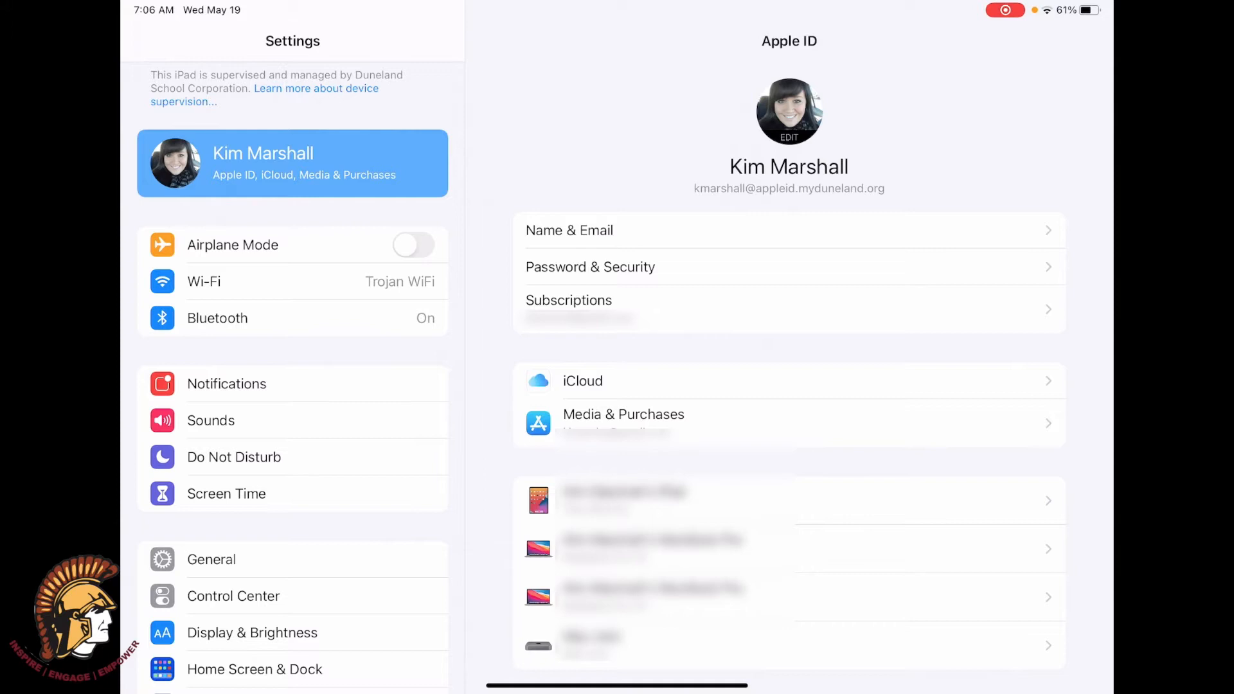
# Step: Enter the Apple ID password in the iCloud sign-in prompt and confirm with OK
pyautogui.click(590, 267)
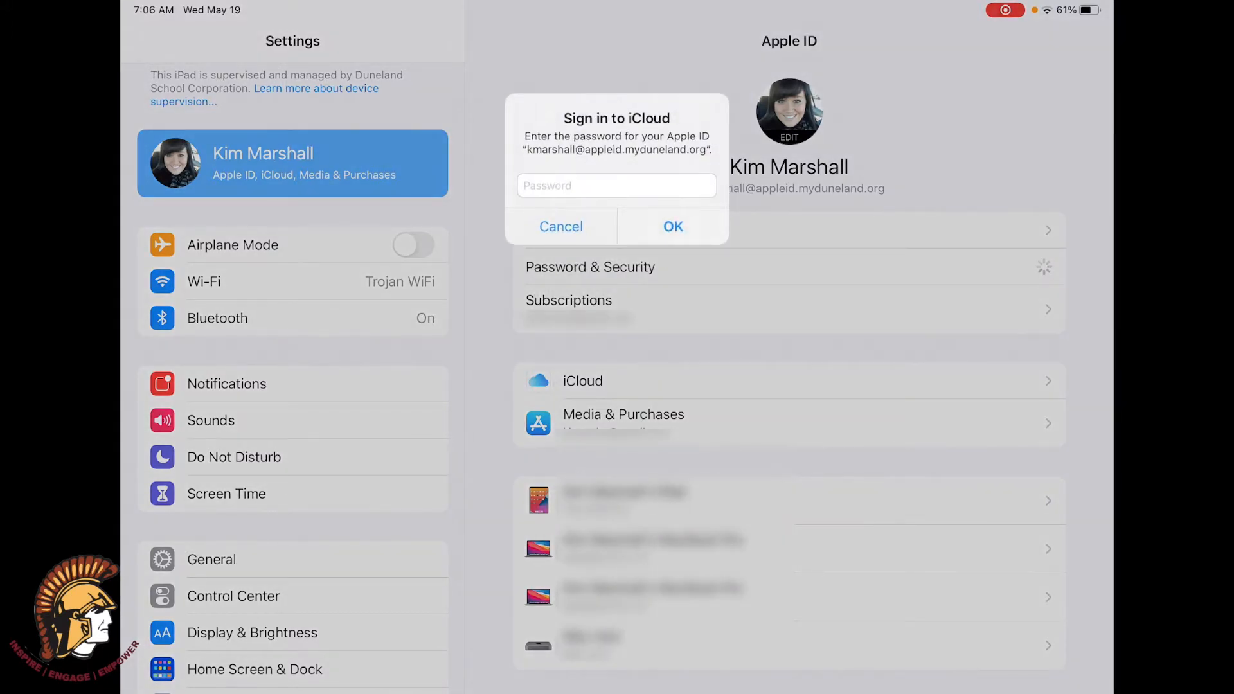
pyautogui.click(616, 185)
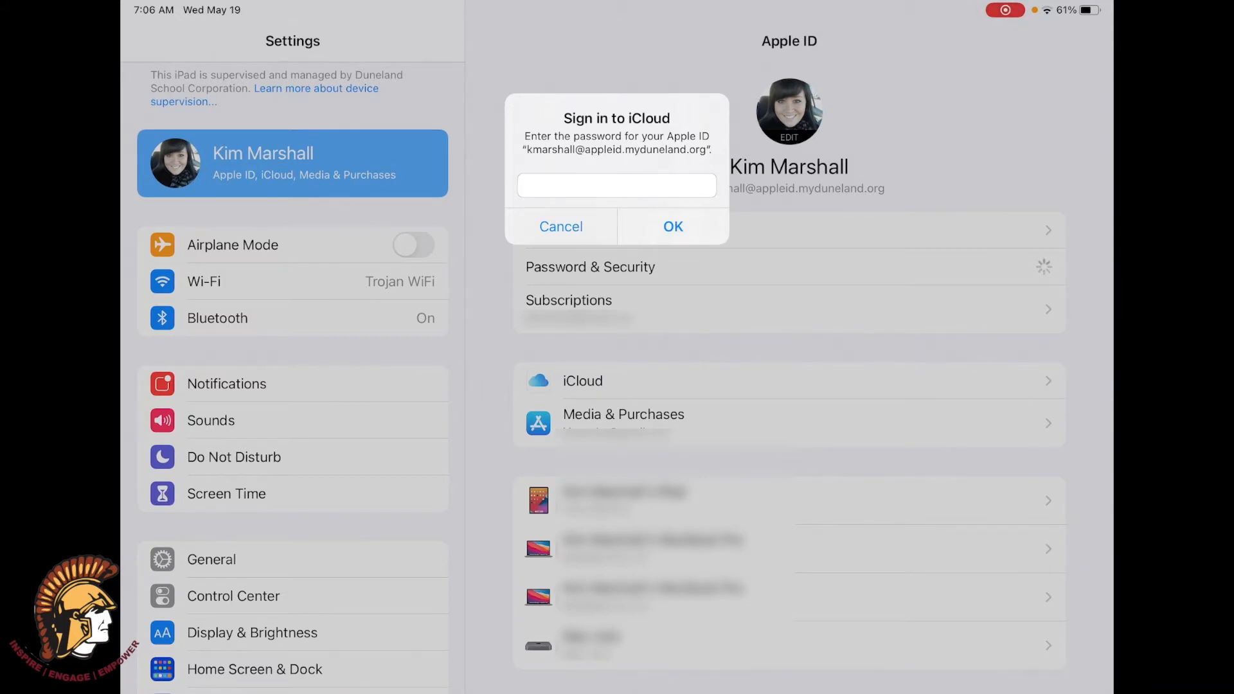
pyautogui.click(560, 226)
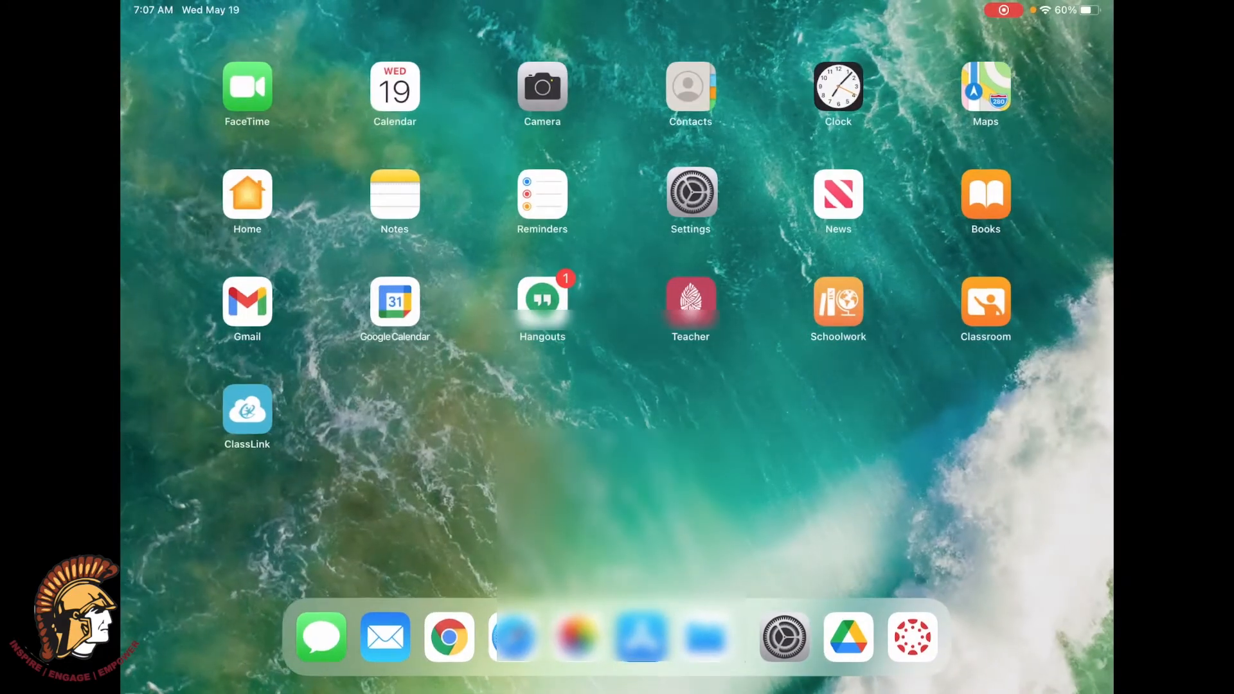
# Step: Browse On My iPad in Files and list the Keynote folder's presentations
pyautogui.click(703, 636)
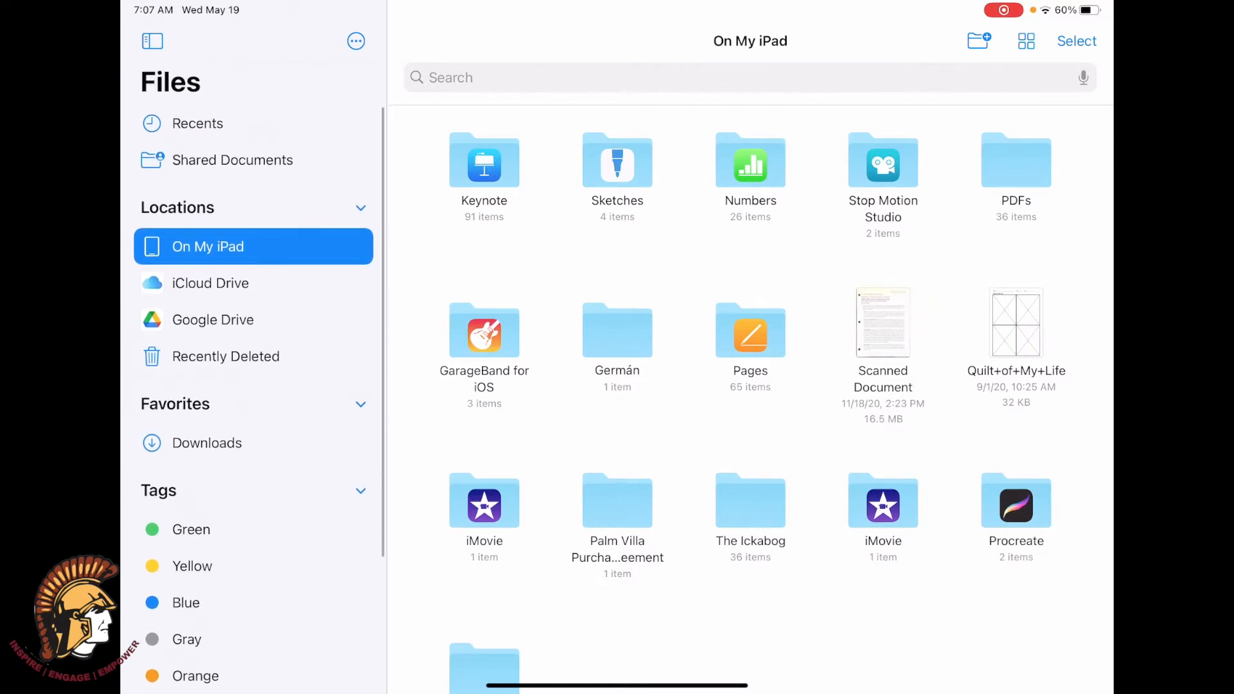
pyautogui.click(356, 40)
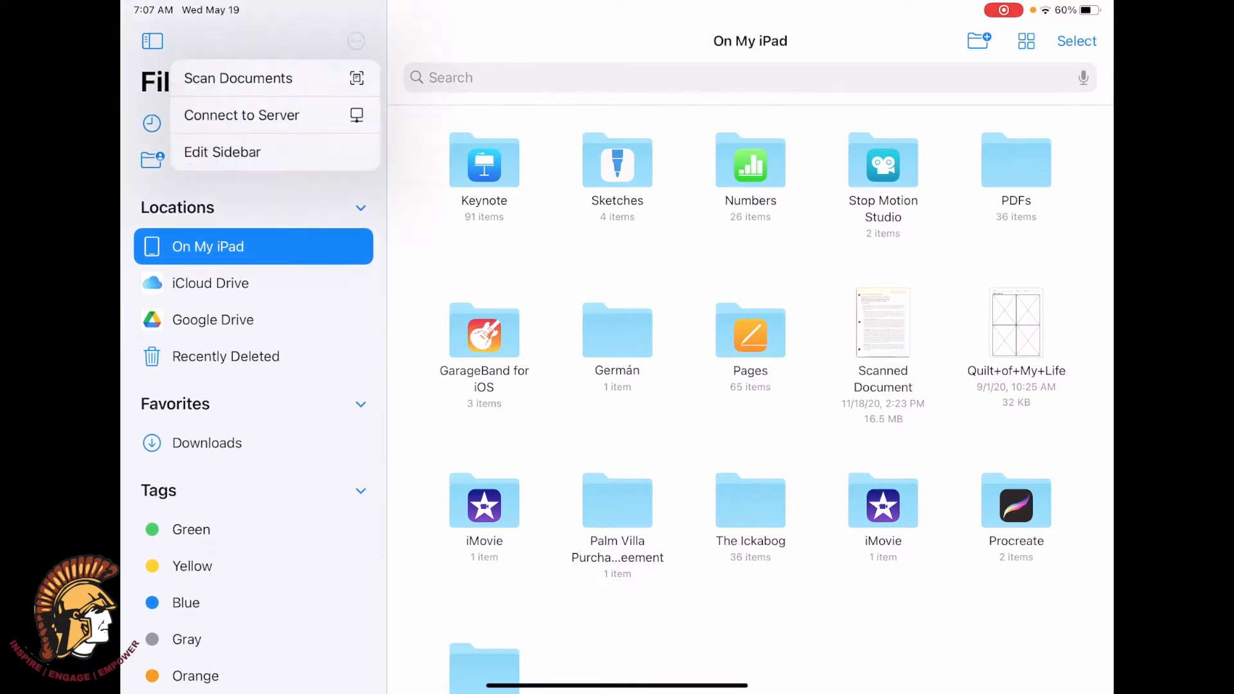
pyautogui.click(222, 152)
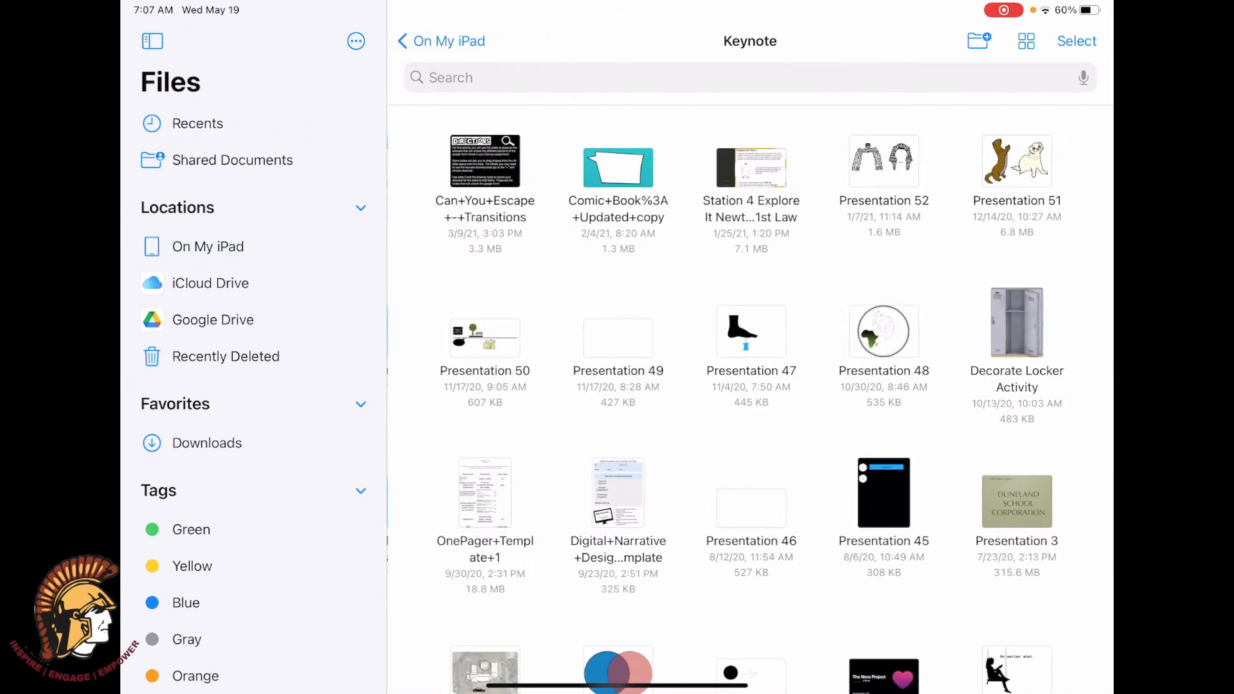
# Step: Mark all 91 Keynote presentations as selected for a bulk action
pyautogui.click(1076, 41)
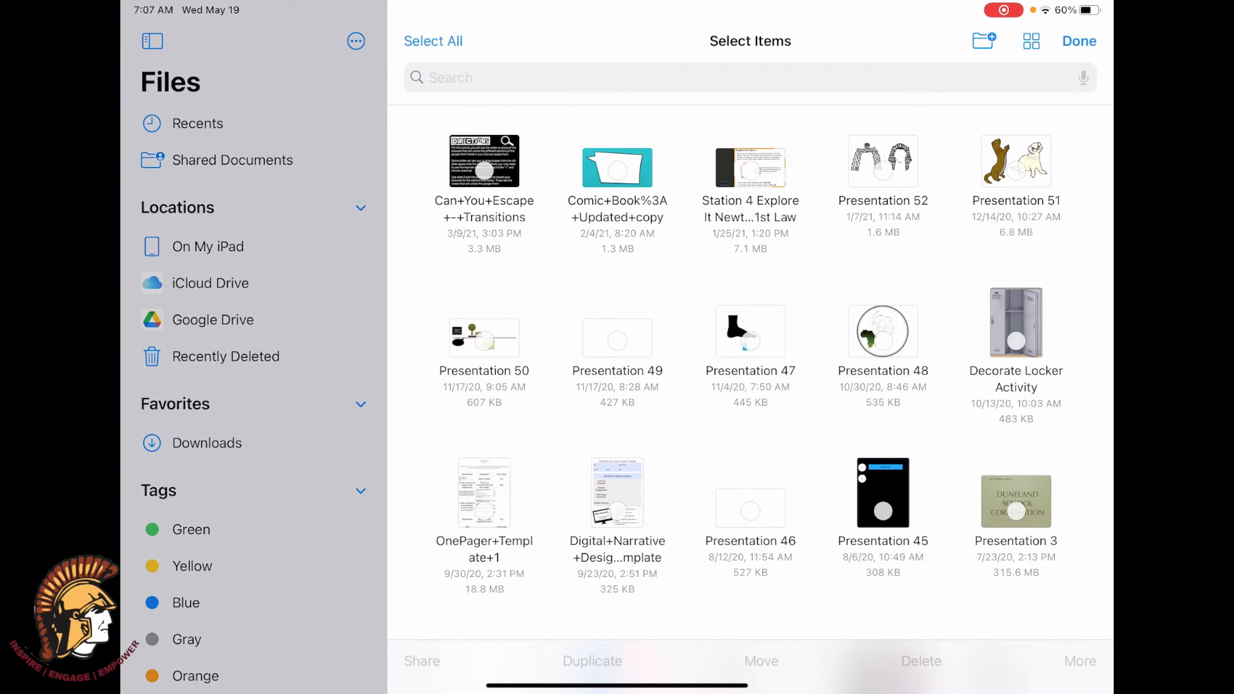
pyautogui.click(433, 41)
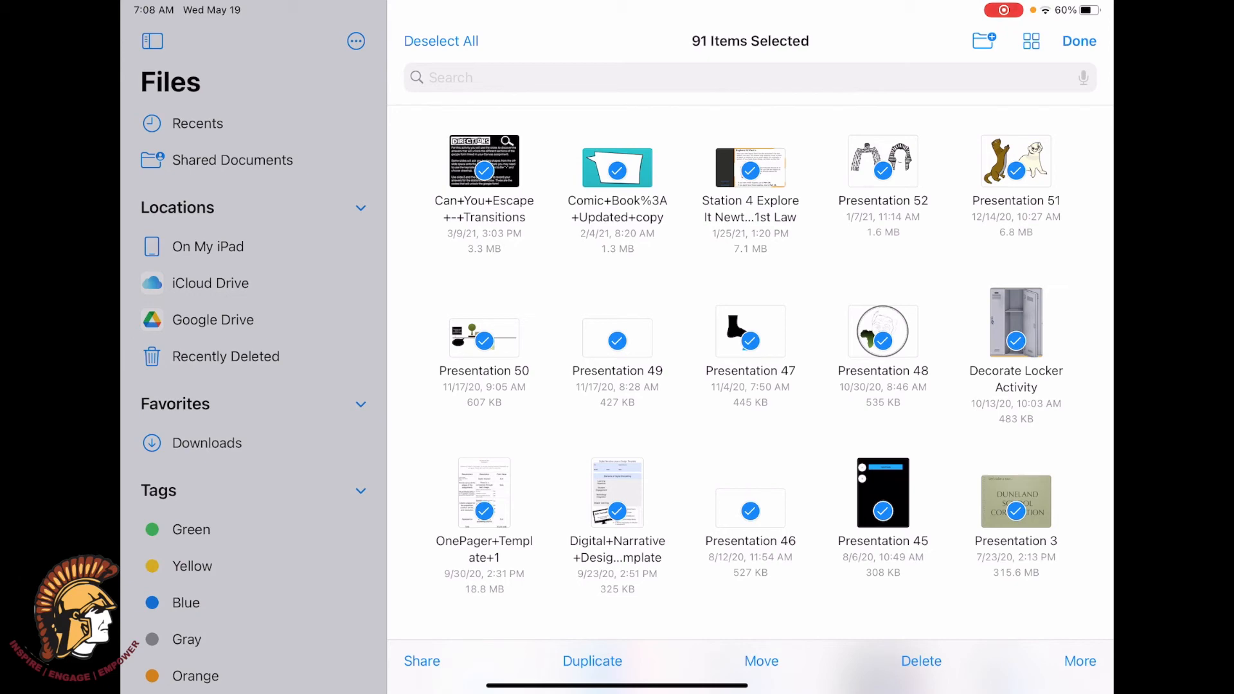
# Step: Copy the 91 selected presentations to iCloud Drive > Keynote via the Move destination picker
pyautogui.click(759, 660)
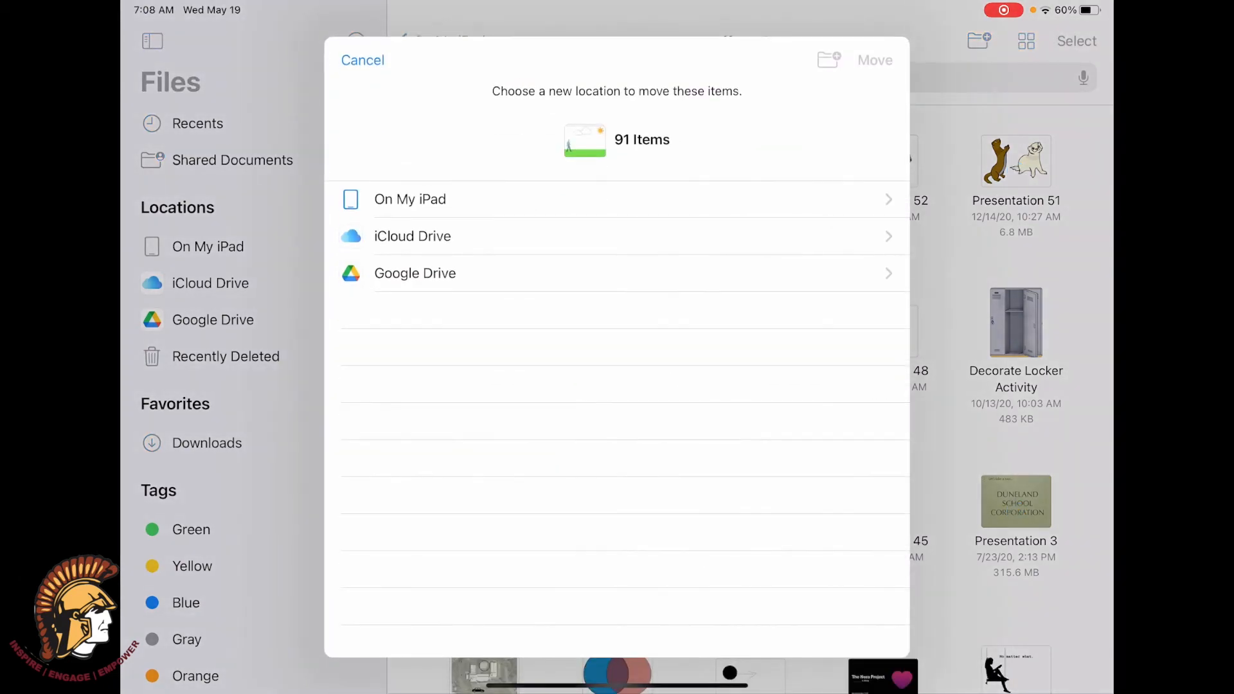
pyautogui.click(411, 236)
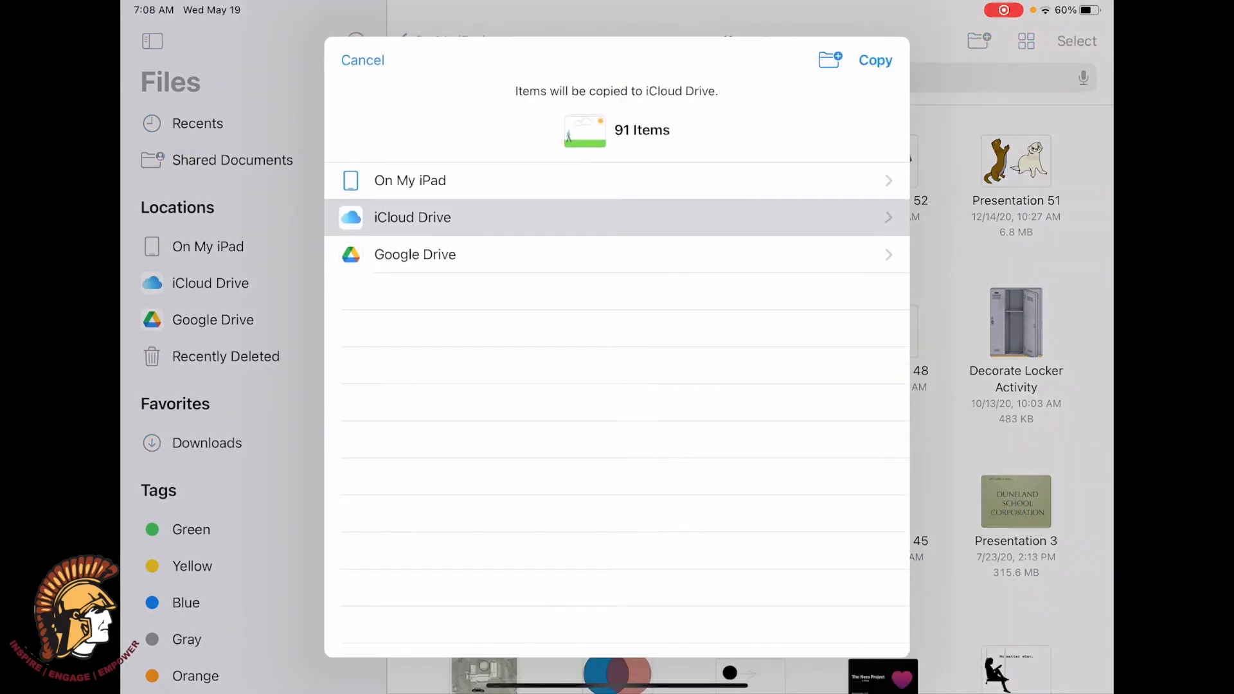
pyautogui.click(413, 218)
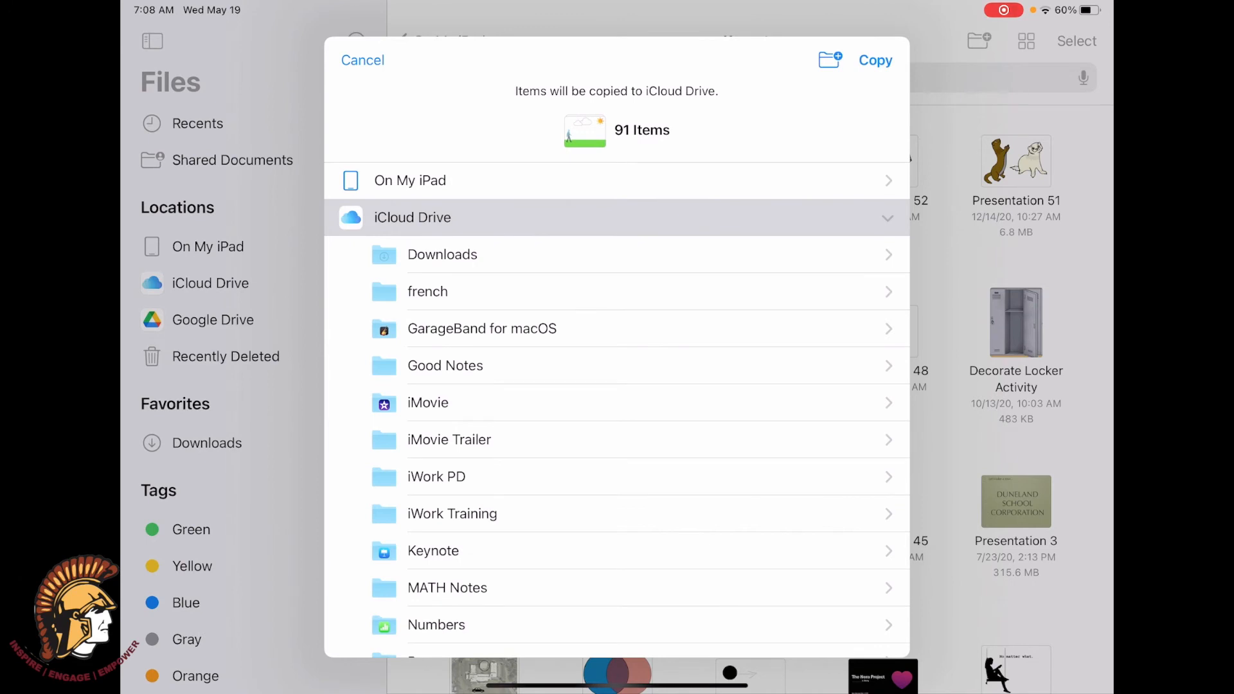
pyautogui.scroll(-3)
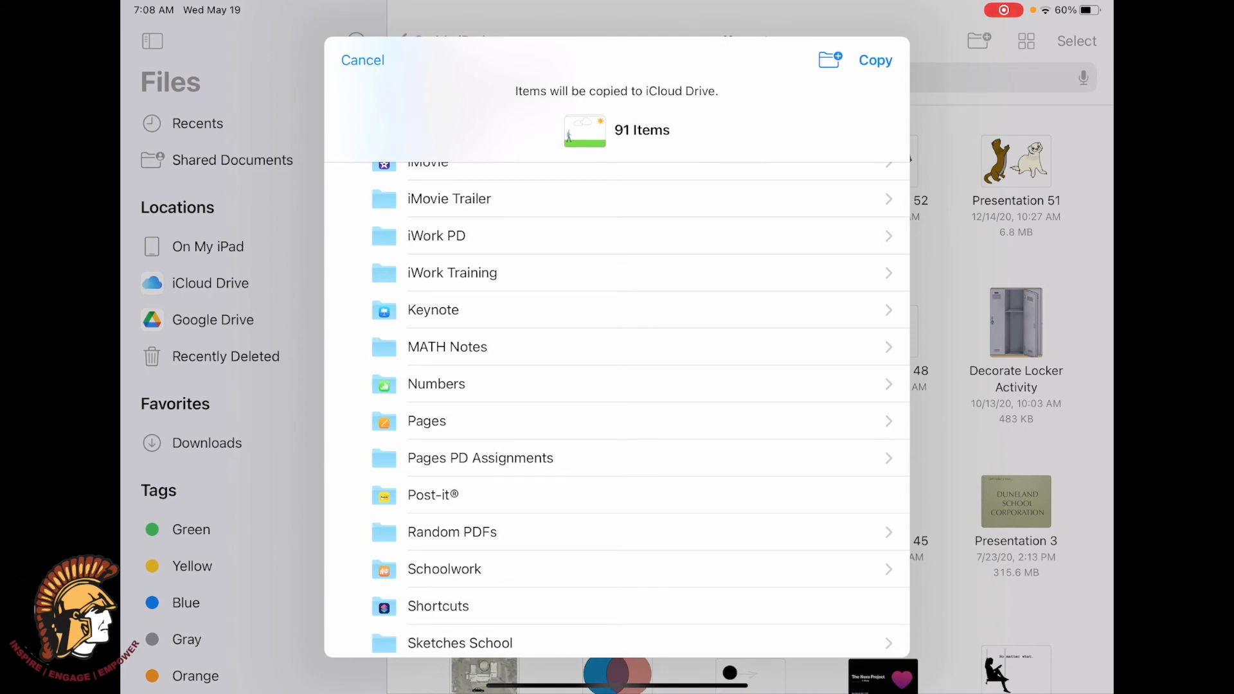
pyautogui.click(433, 309)
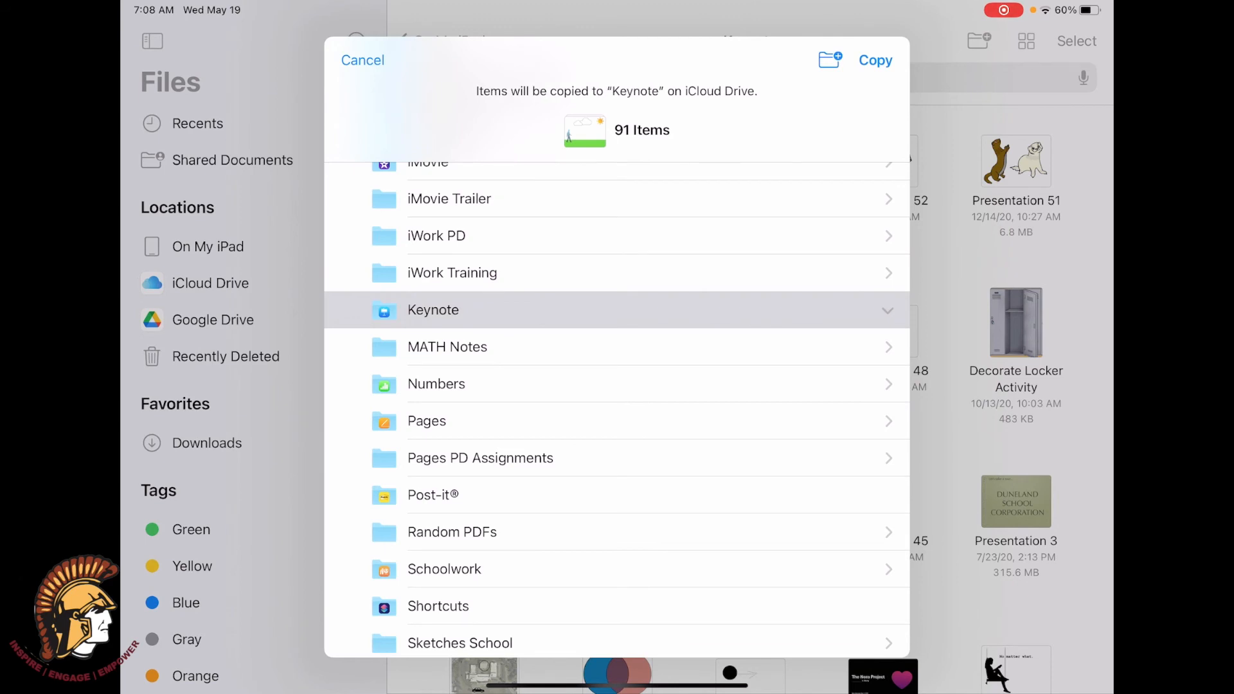
pyautogui.click(362, 60)
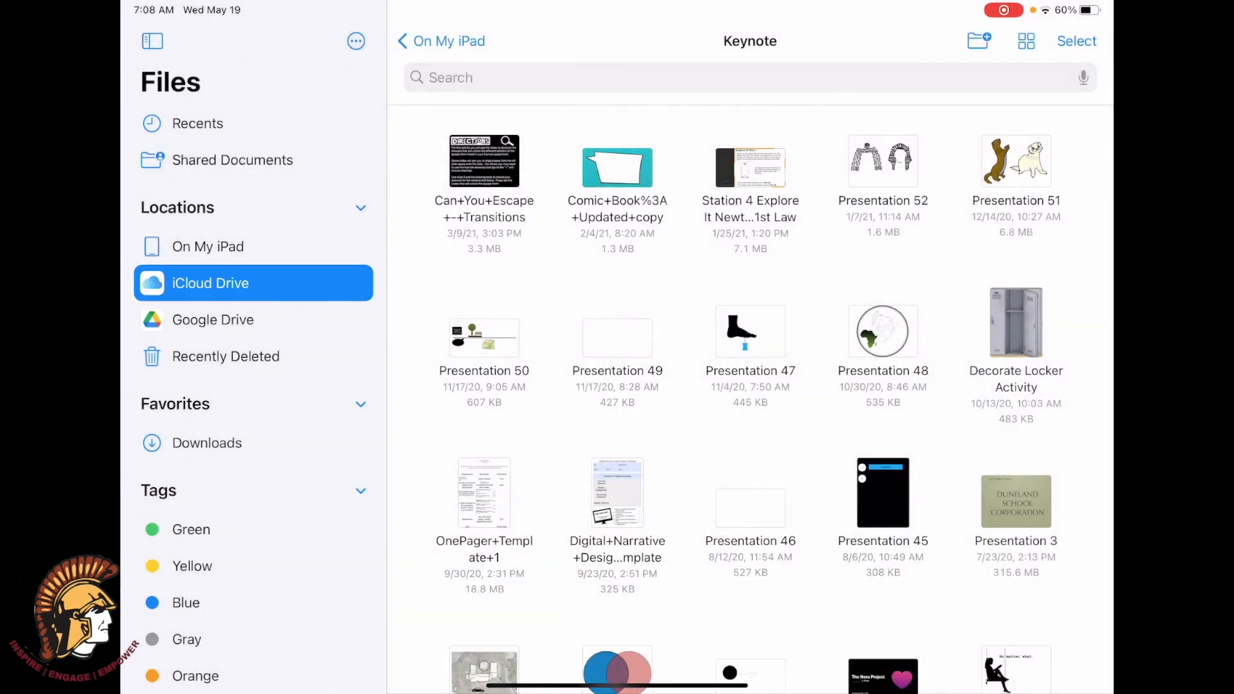
# Step: Browse iCloud Drive and show the Keynote folder's copied contents
pyautogui.click(401, 41)
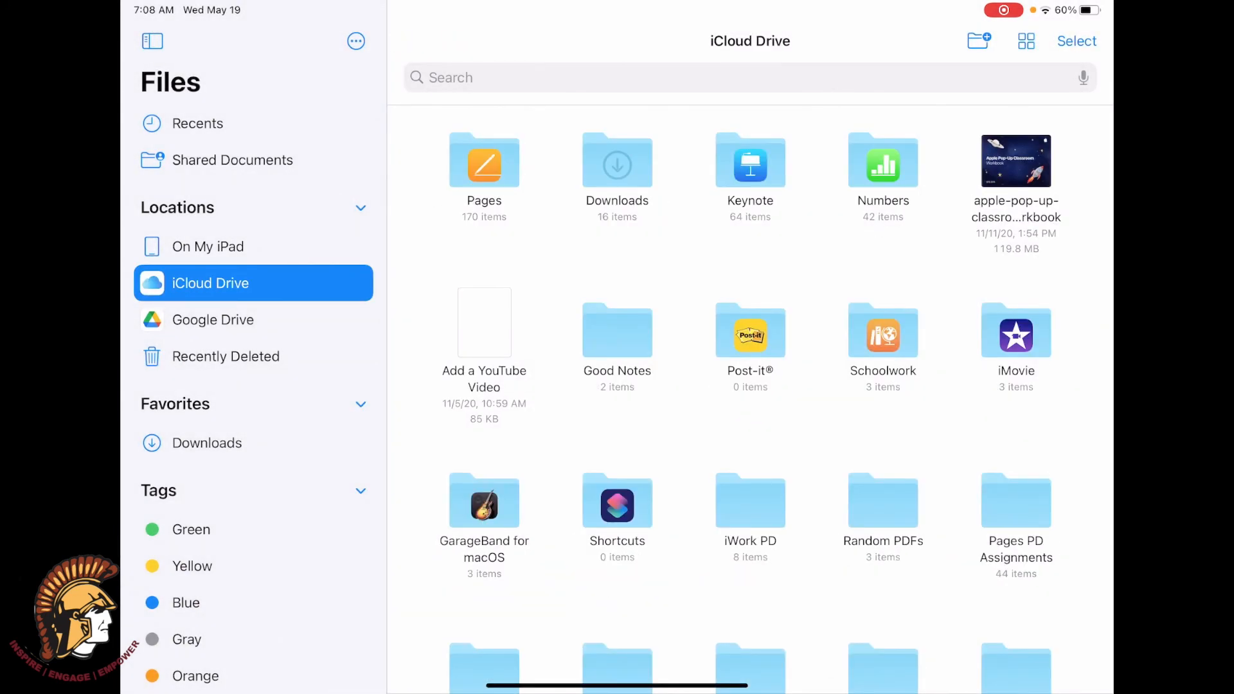
pyautogui.doubleClick(748, 164)
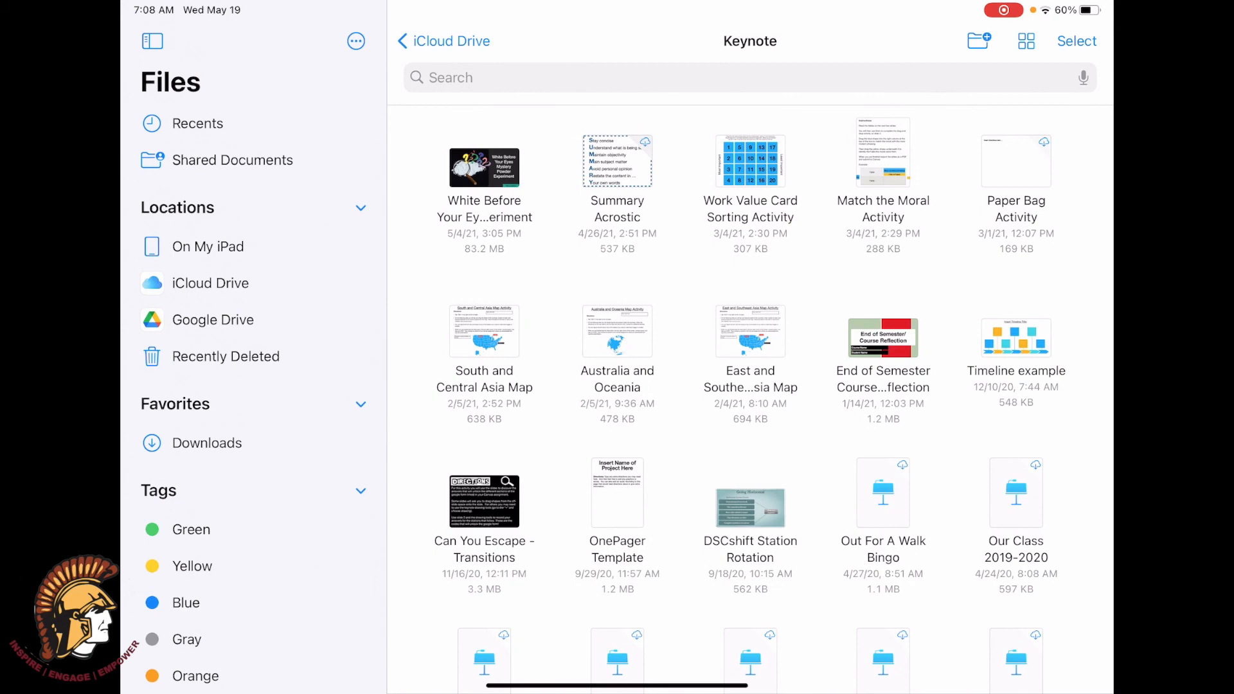